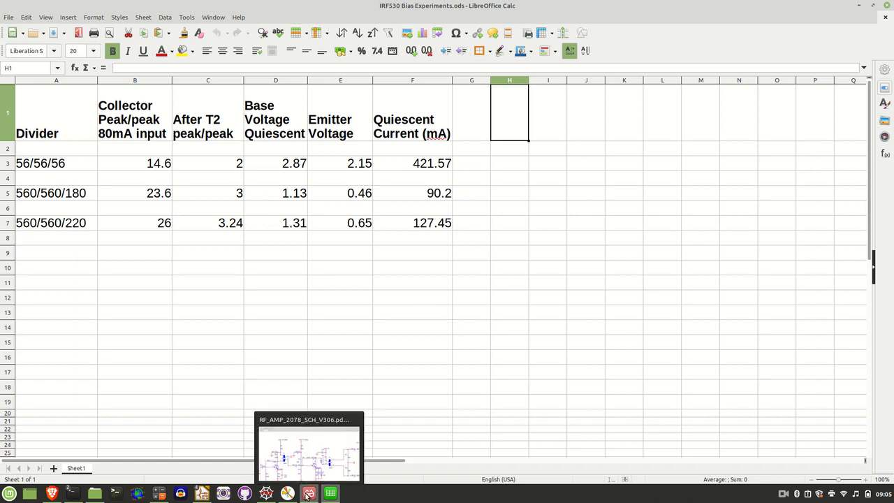
left_click(307, 491)
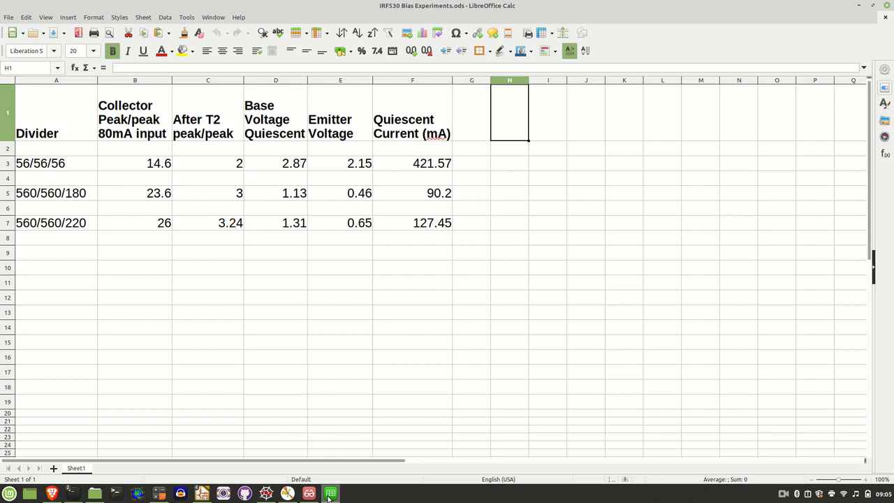
mouse_move(201, 261)
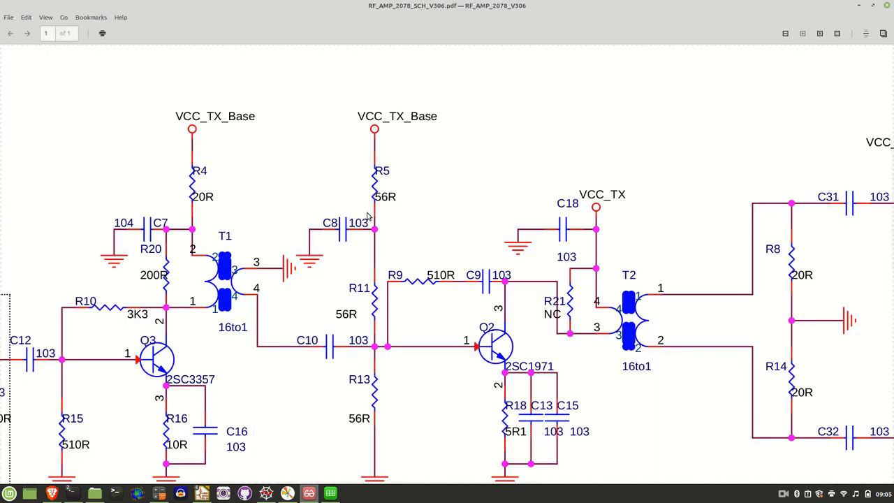
mouse_move(383, 187)
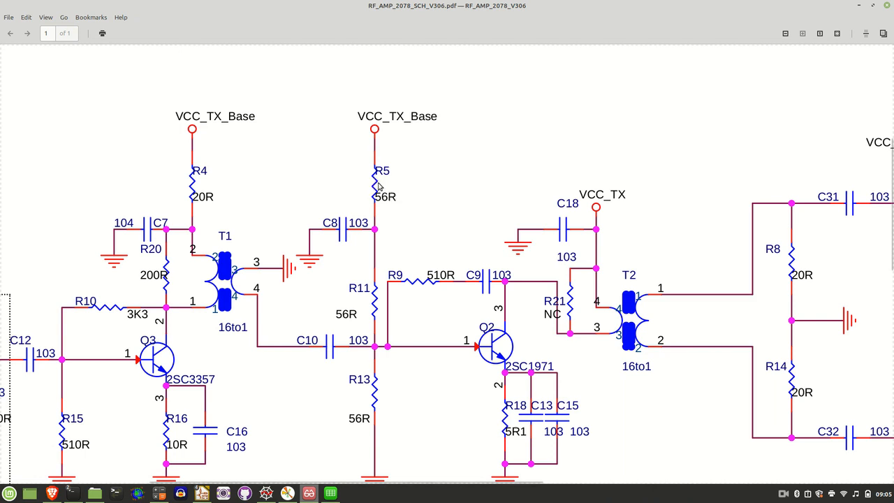
mouse_move(360, 468)
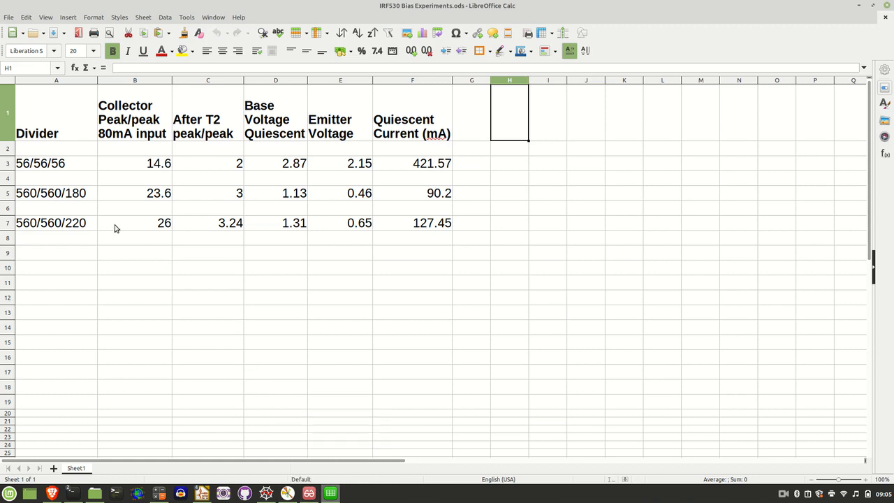
mouse_move(24, 201)
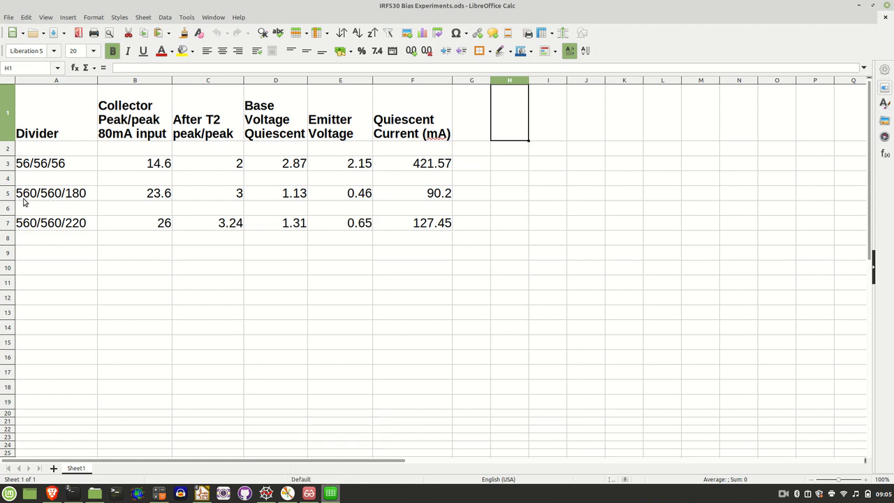
mouse_move(39, 218)
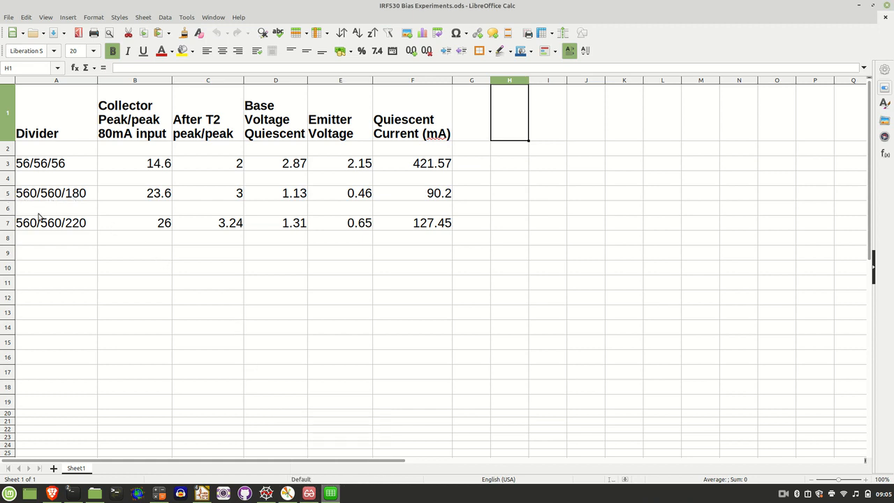
mouse_move(51, 234)
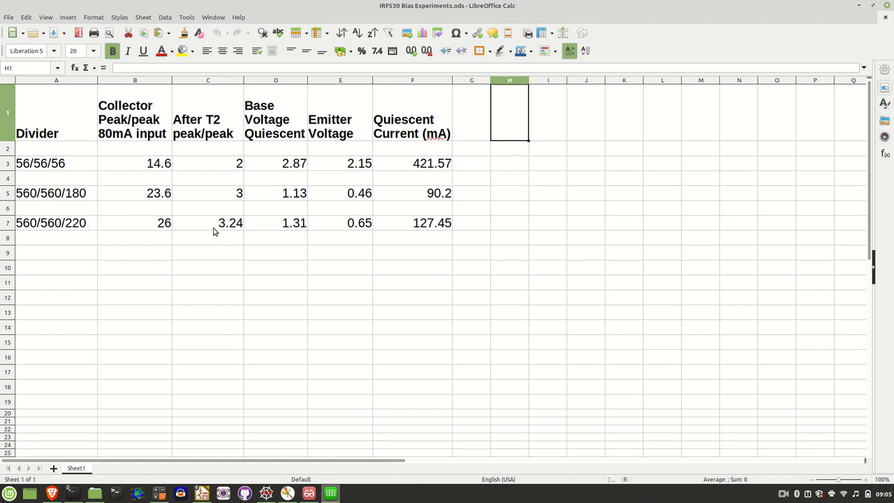
mouse_move(344, 96)
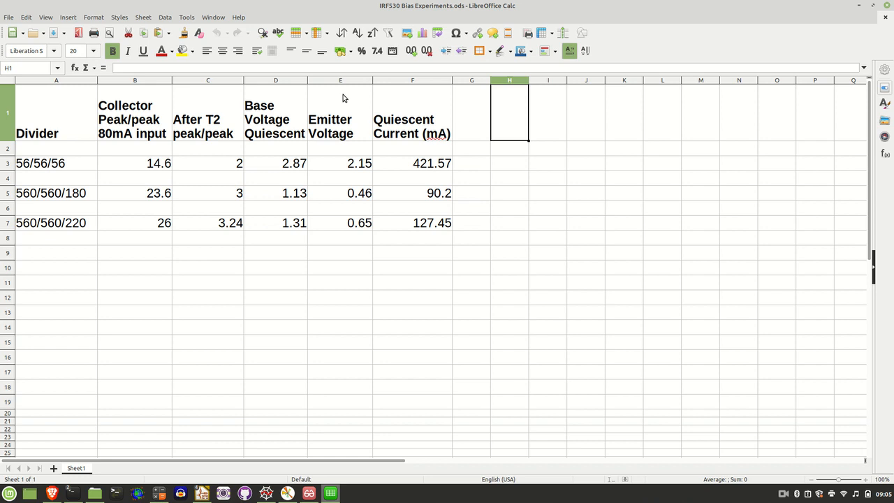
mouse_move(176, 195)
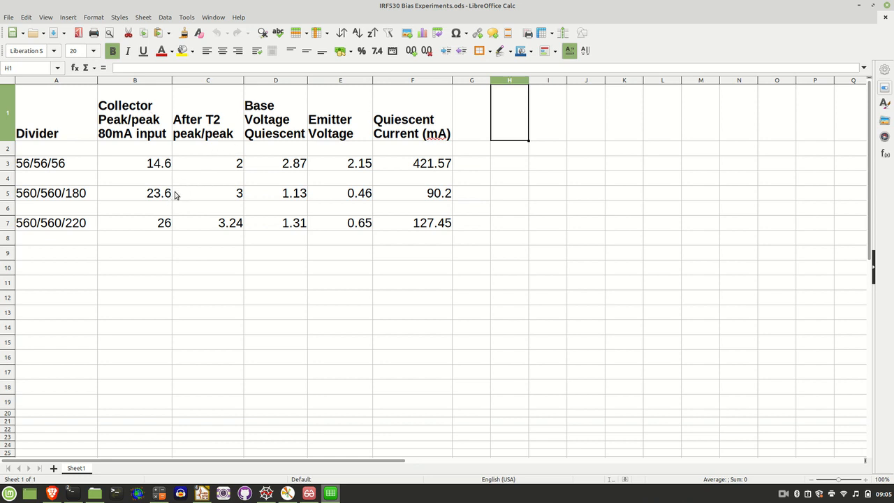
mouse_move(137, 134)
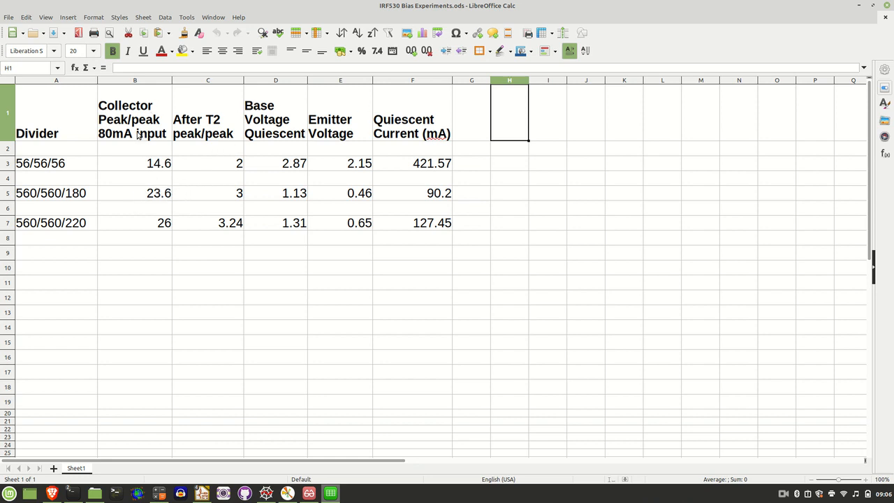
mouse_move(170, 176)
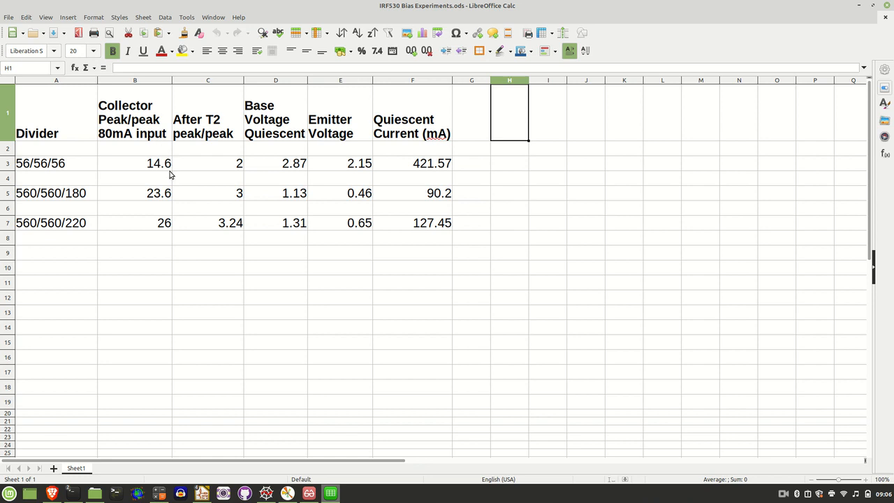
mouse_move(168, 207)
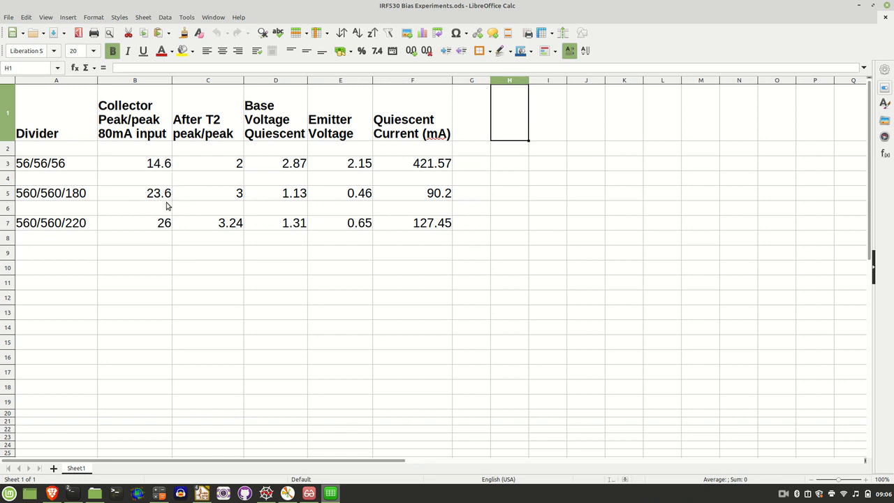
mouse_move(165, 193)
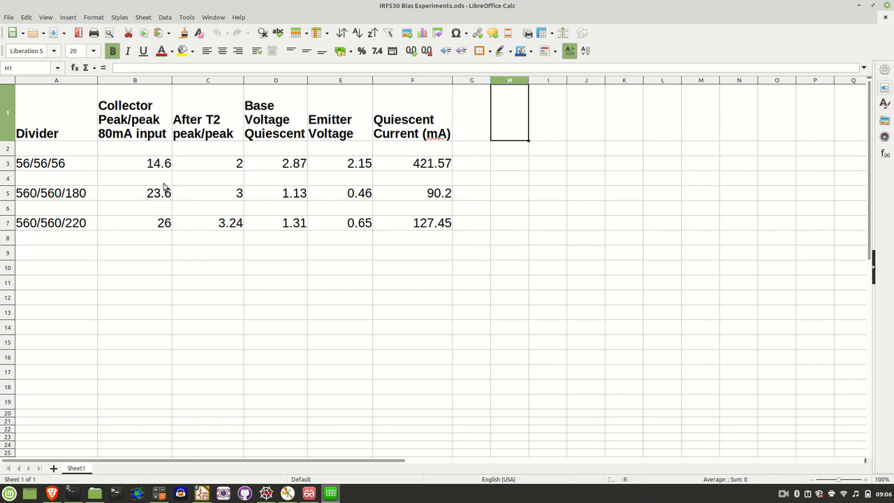
mouse_move(173, 193)
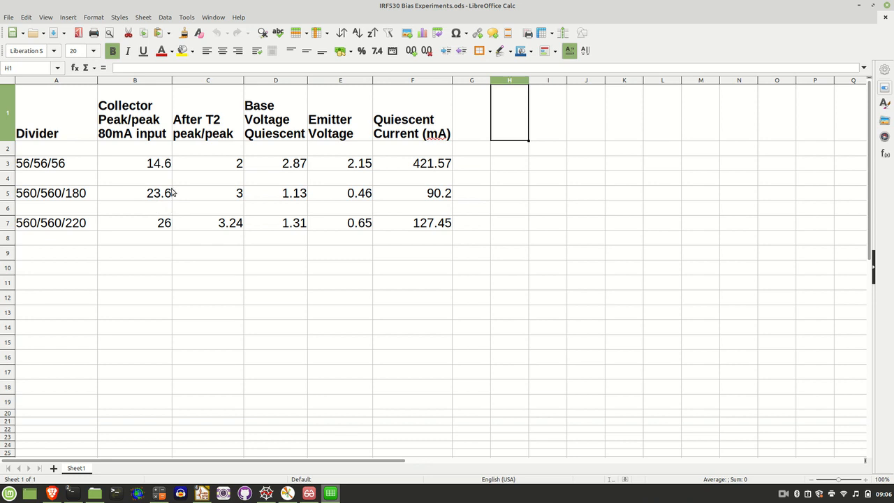
mouse_move(173, 196)
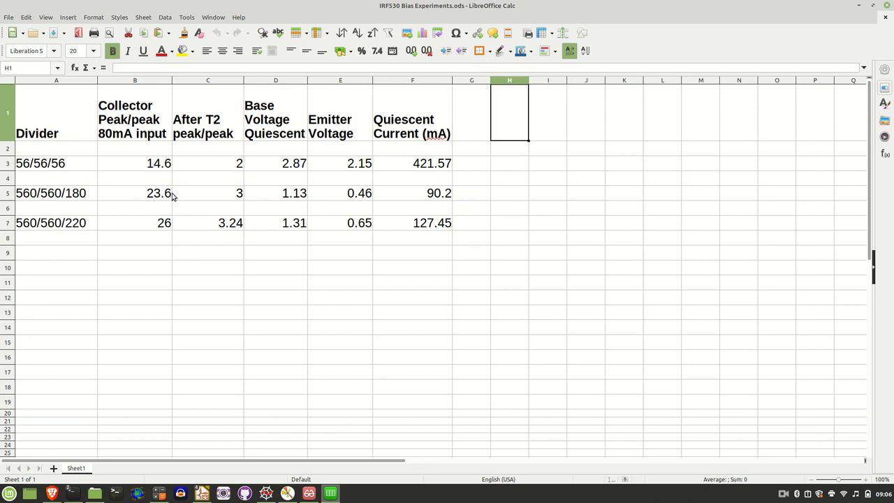
mouse_move(243, 207)
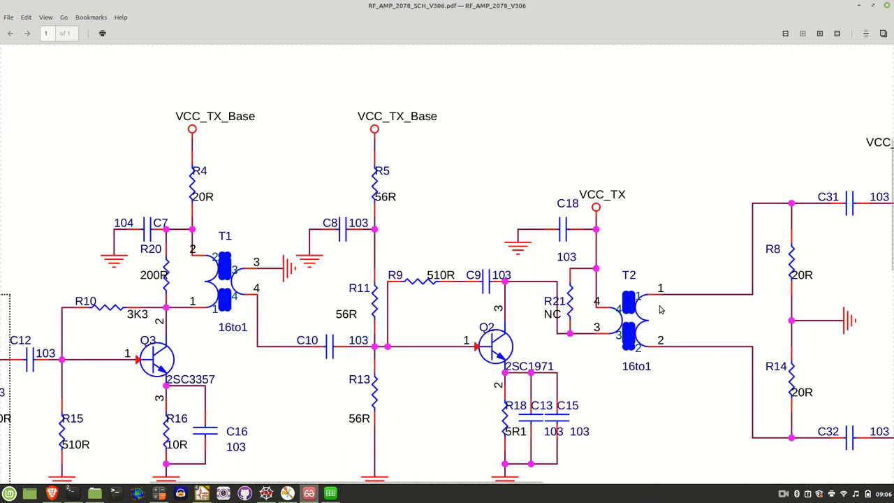
mouse_move(693, 267)
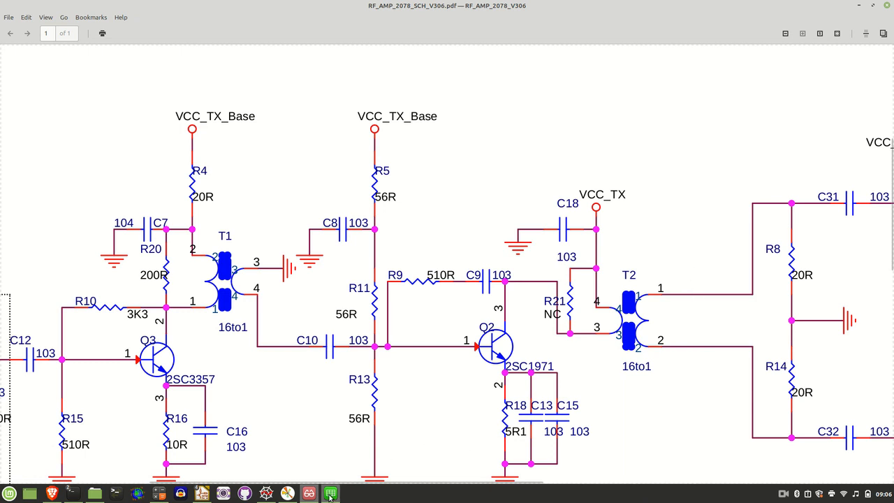
left_click(330, 494)
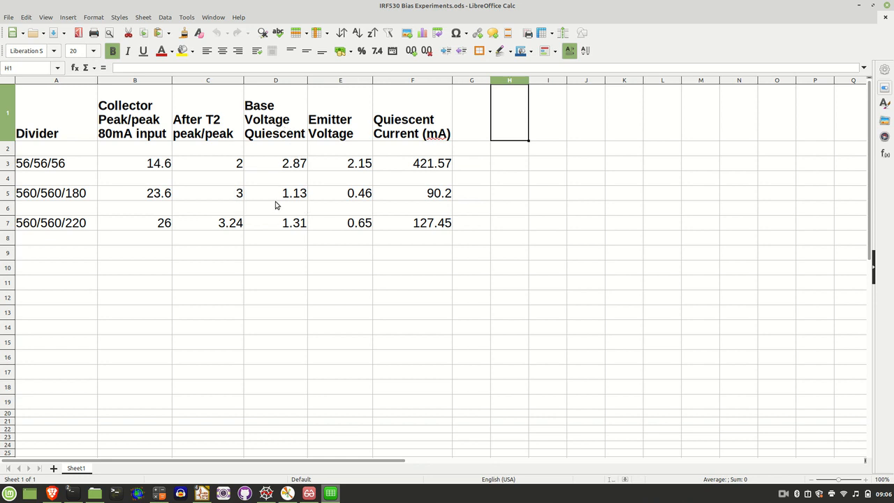
mouse_move(192, 157)
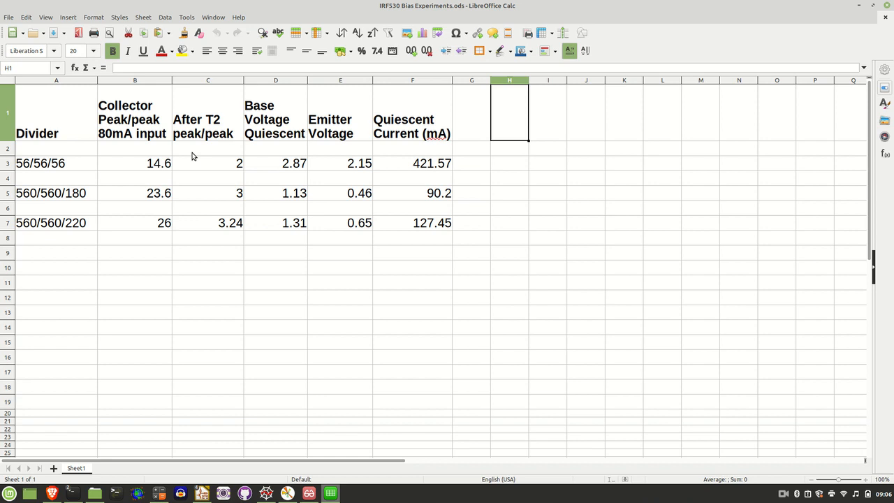
mouse_move(287, 200)
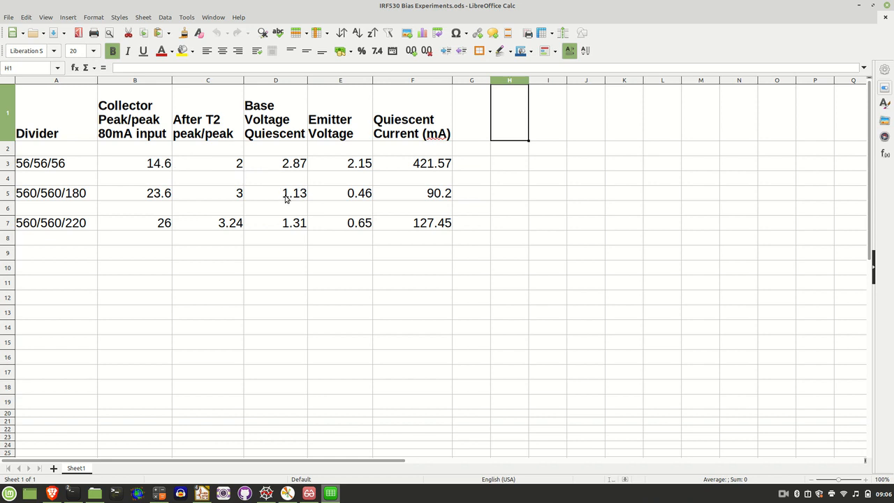
mouse_move(356, 198)
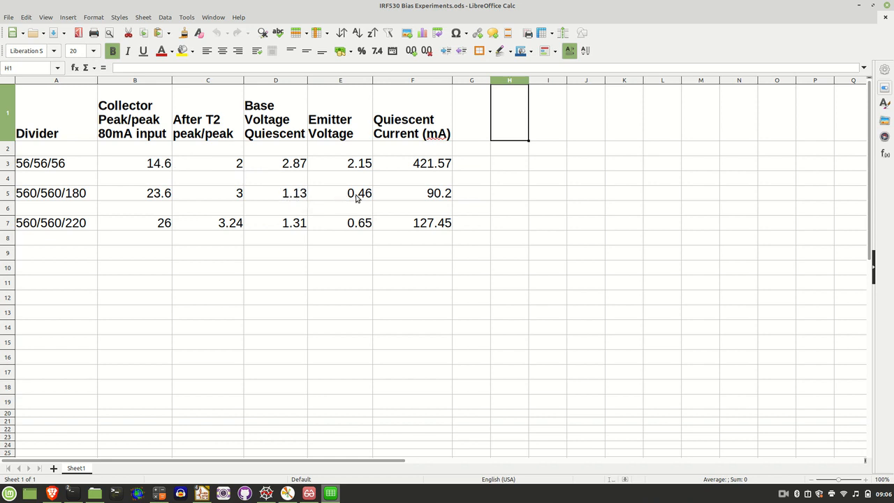
mouse_move(386, 203)
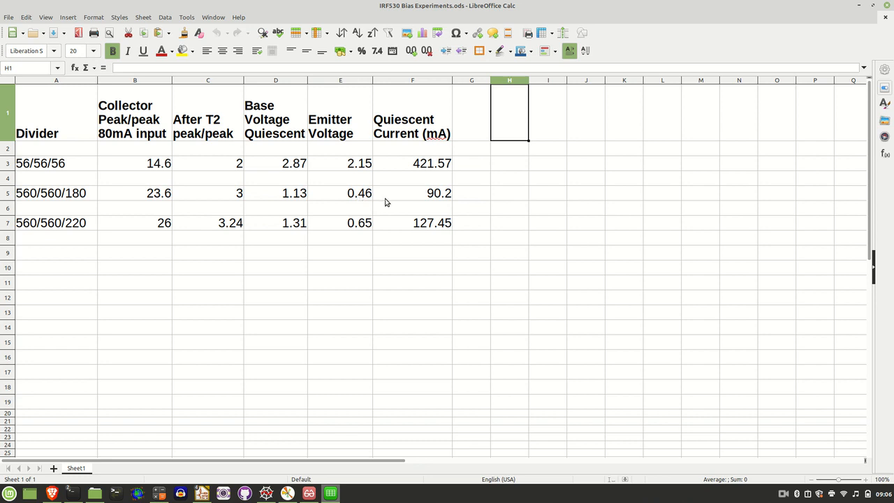
mouse_move(353, 115)
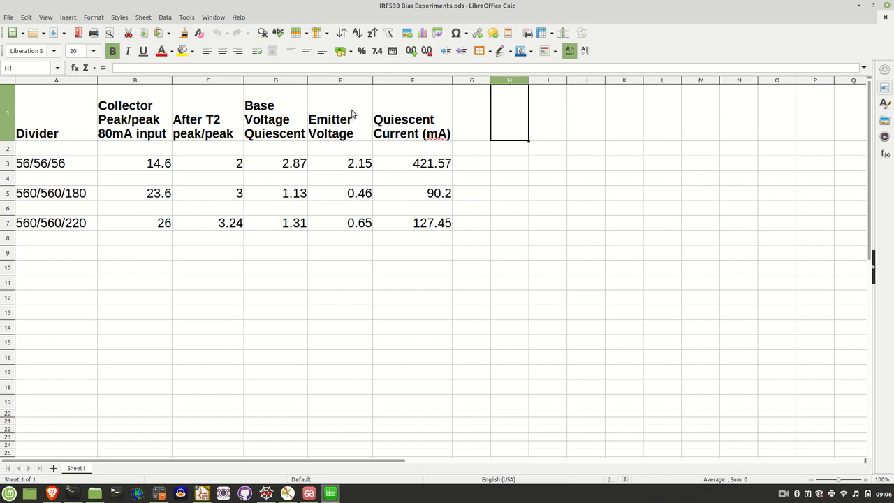
mouse_move(375, 163)
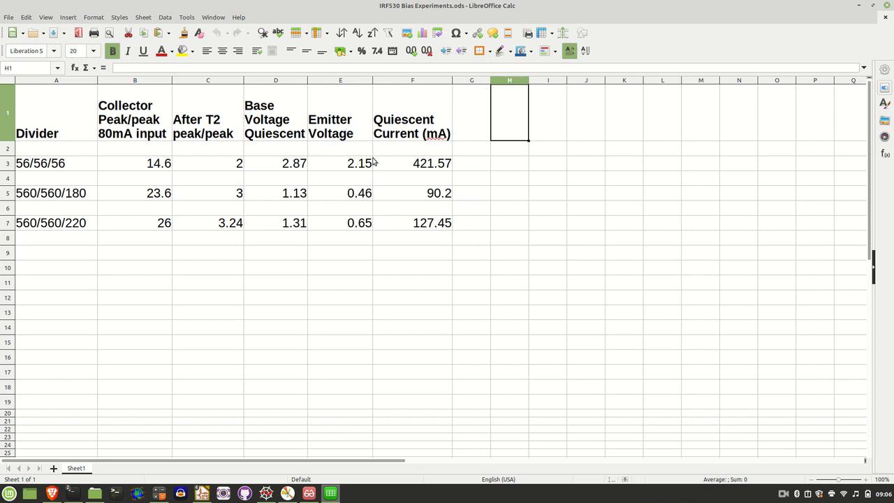
mouse_move(422, 195)
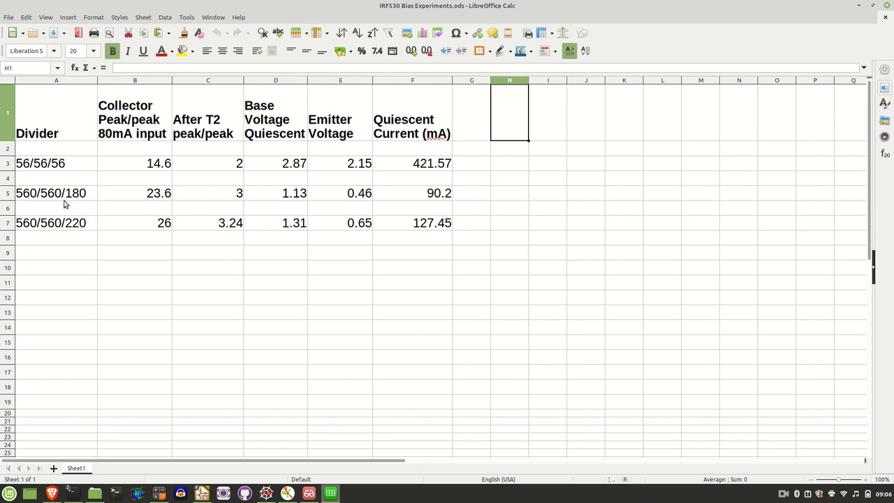
mouse_move(45, 223)
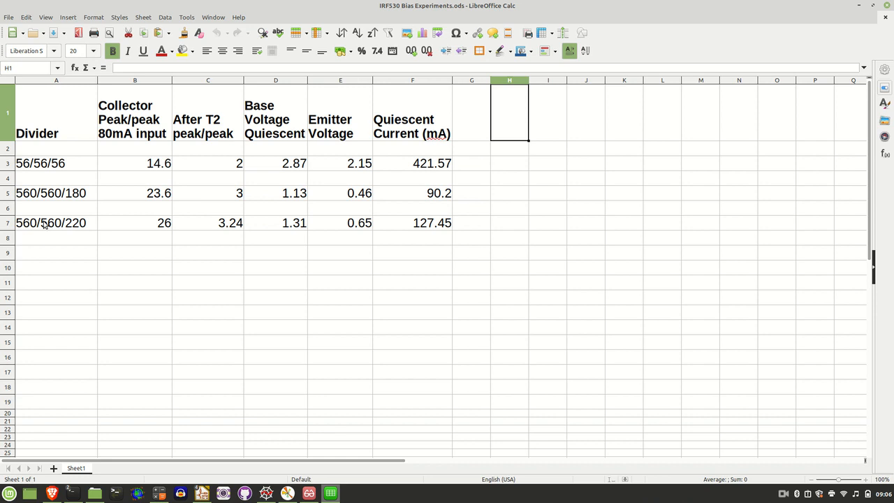
mouse_move(76, 197)
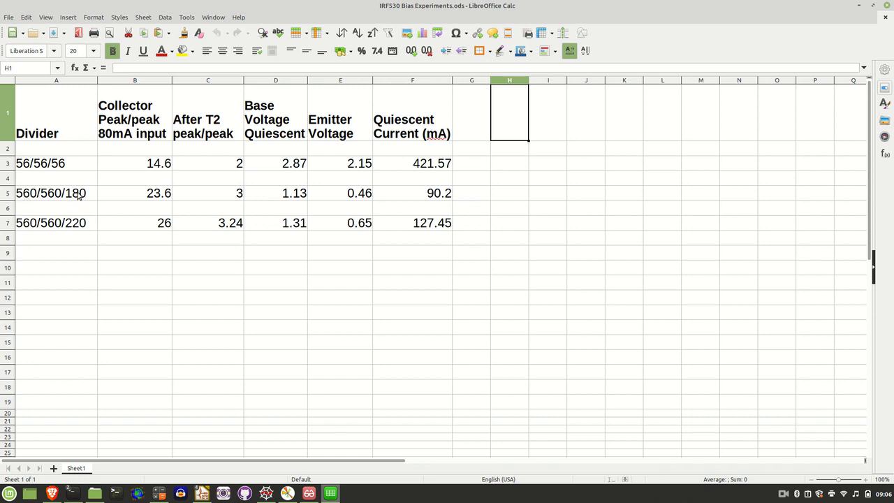
mouse_move(373, 223)
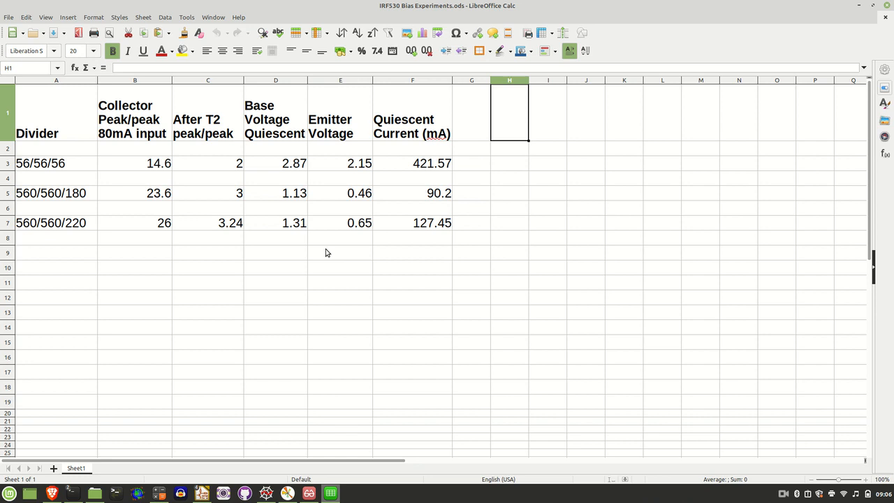
mouse_move(453, 217)
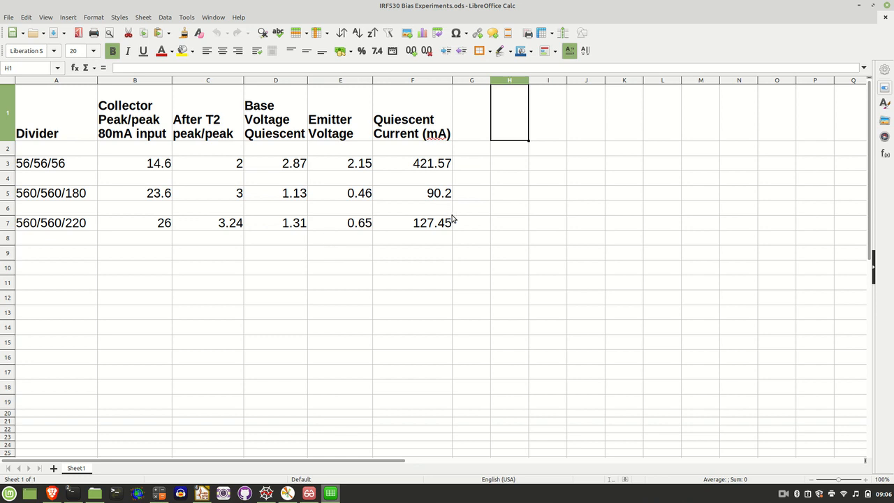
mouse_move(299, 215)
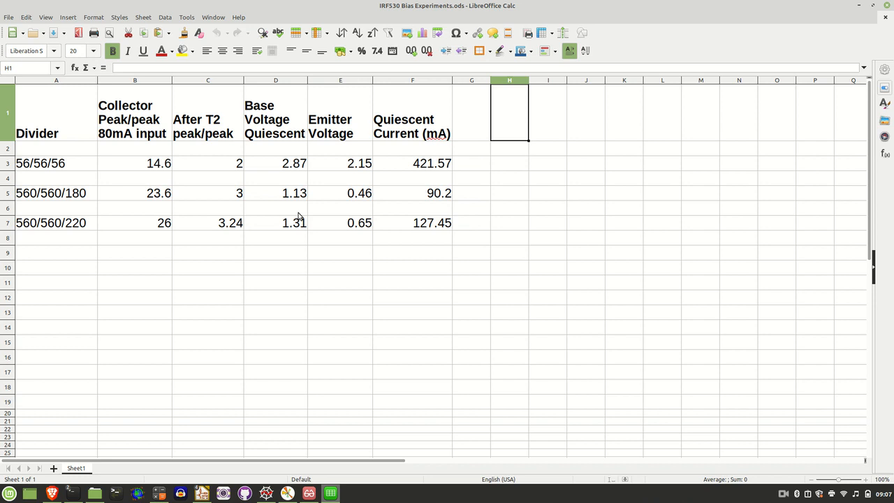
mouse_move(432, 218)
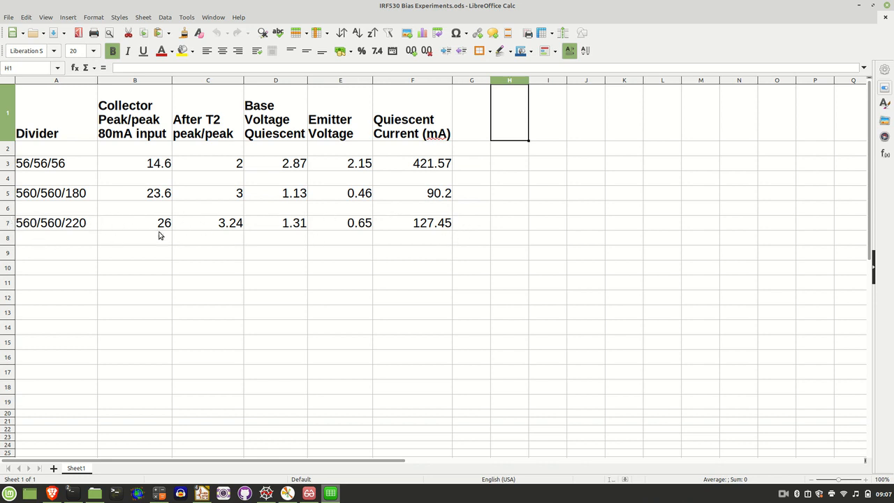
mouse_move(460, 182)
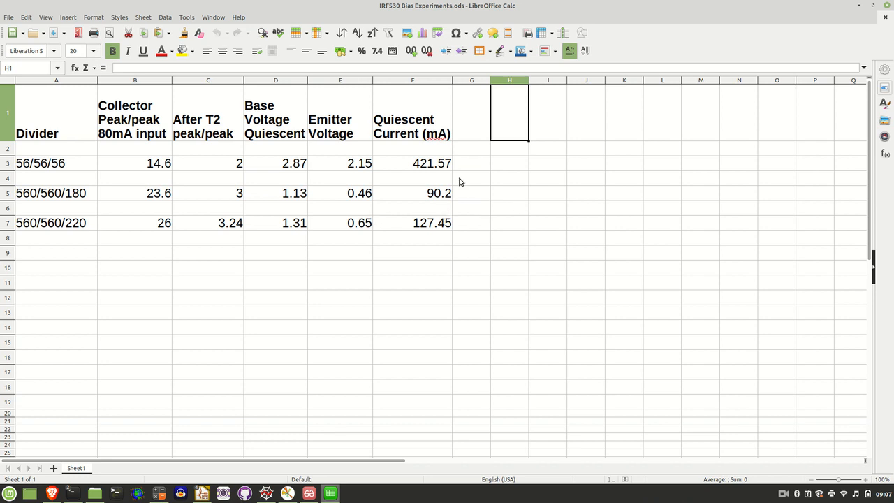
mouse_move(442, 193)
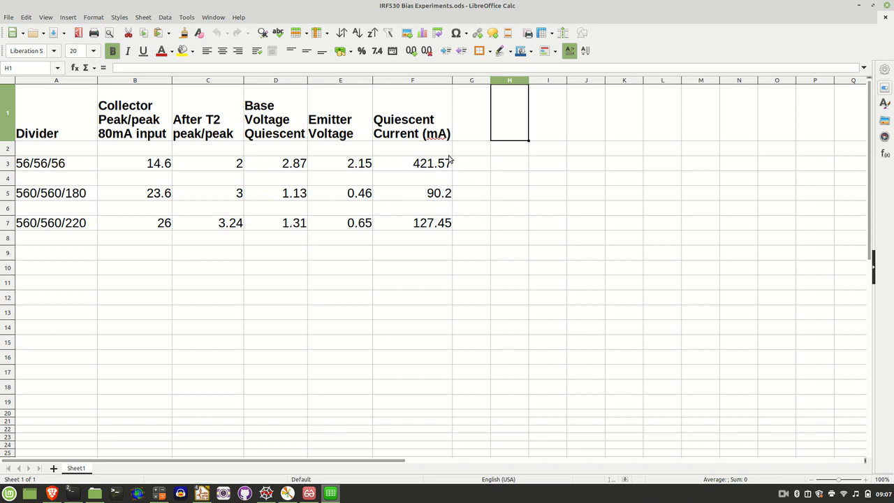
mouse_move(458, 173)
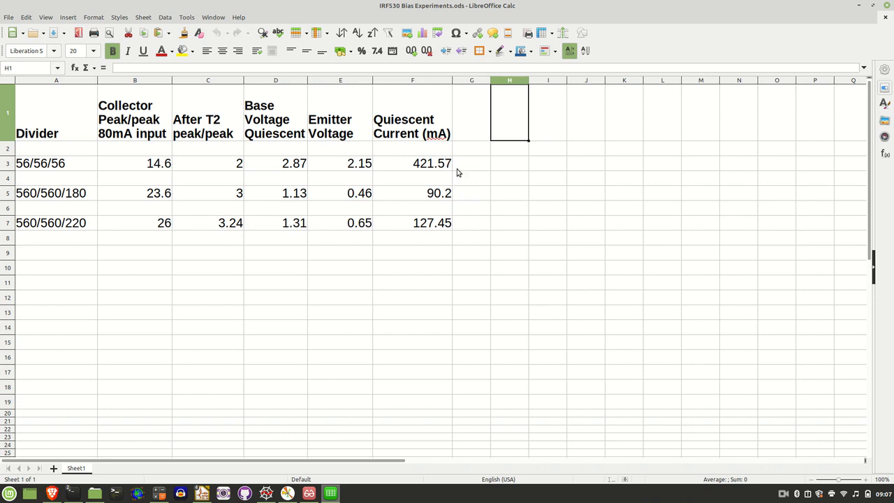
mouse_move(768, 392)
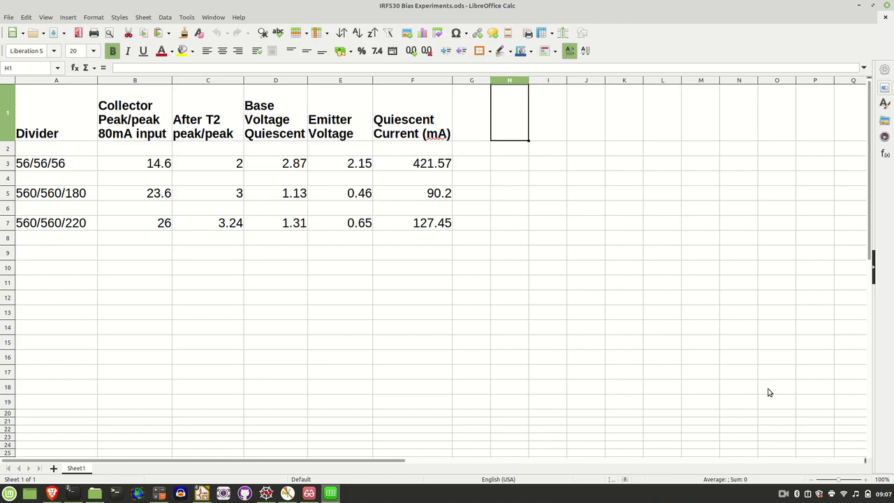